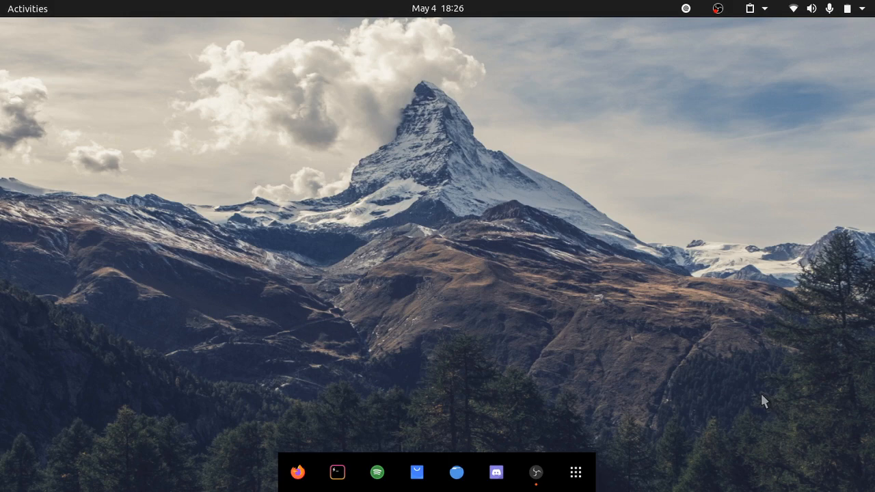
Launch Firefox from the GNOME dock.
left_click(297, 472)
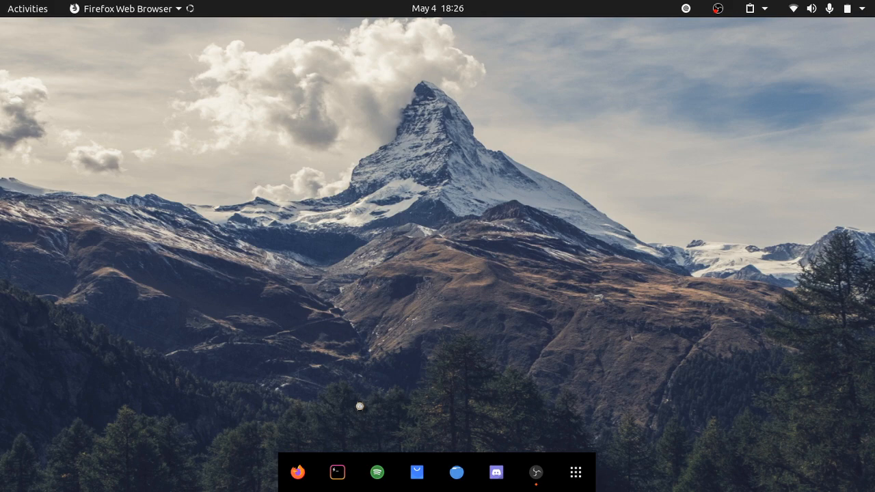
Search Google for 'sublime text' in Firefox.
left_click(298, 472)
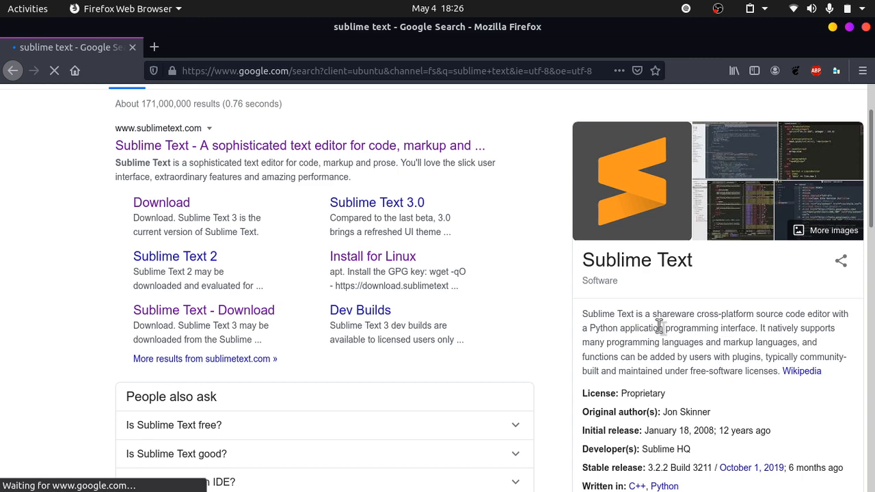
mouse_move(693, 331)
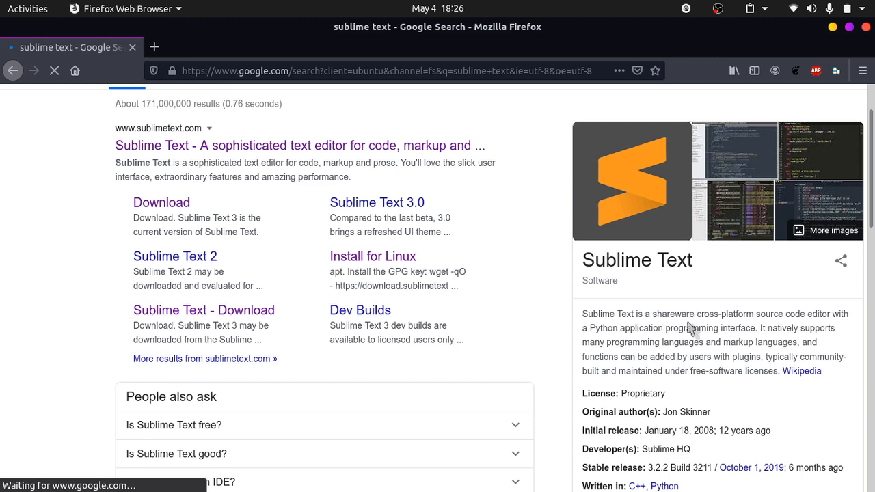
mouse_move(735, 332)
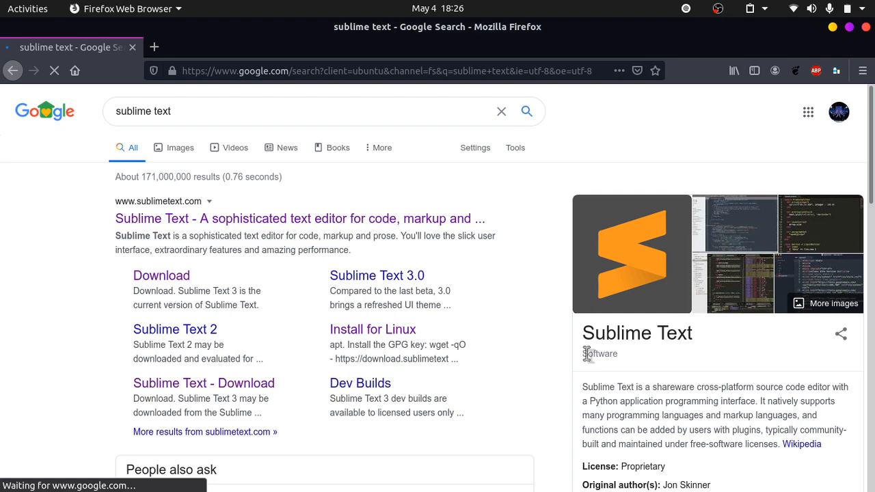
Go from sublimetext.com to the Linux repository docs and jump to the apt section.
left_click(299, 219)
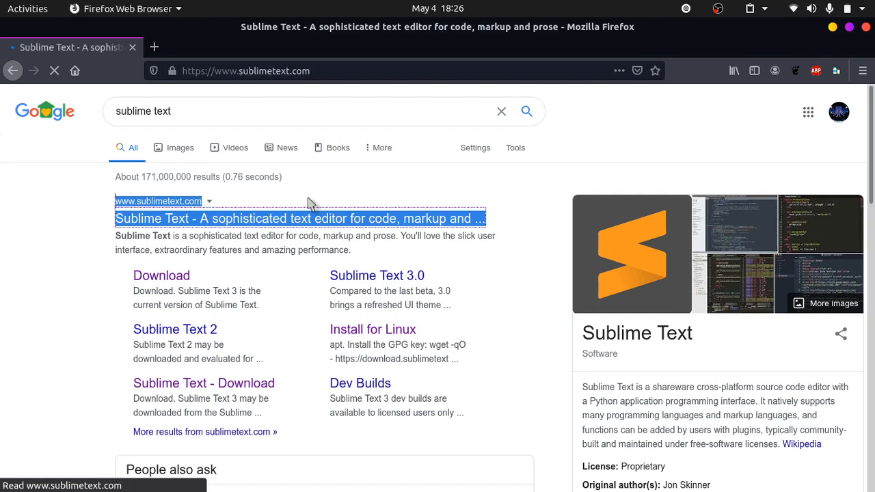
left_click(299, 218)
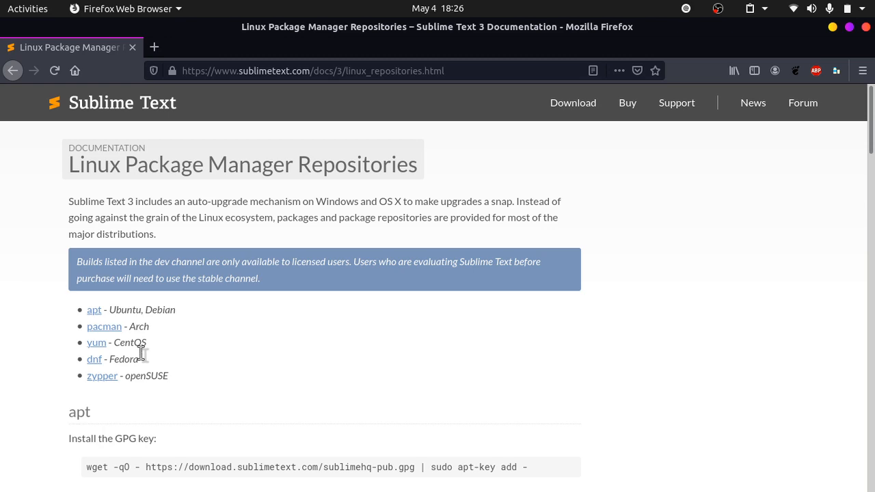
mouse_move(158, 333)
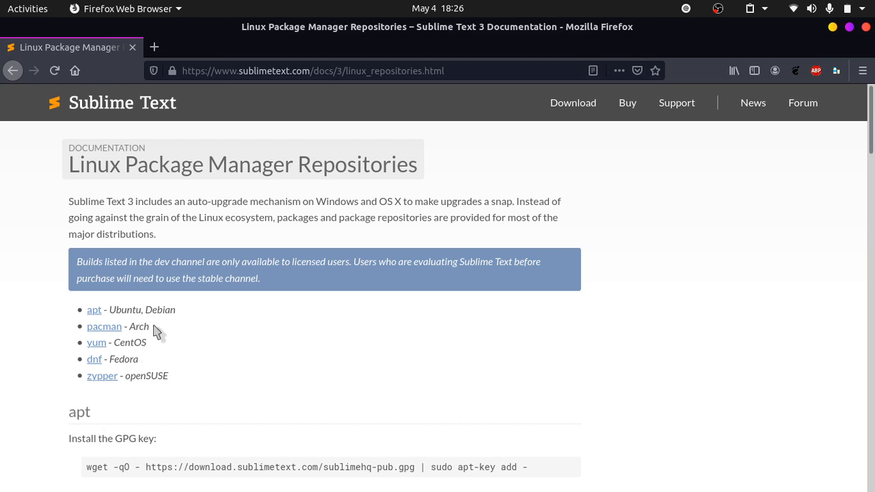
mouse_move(153, 368)
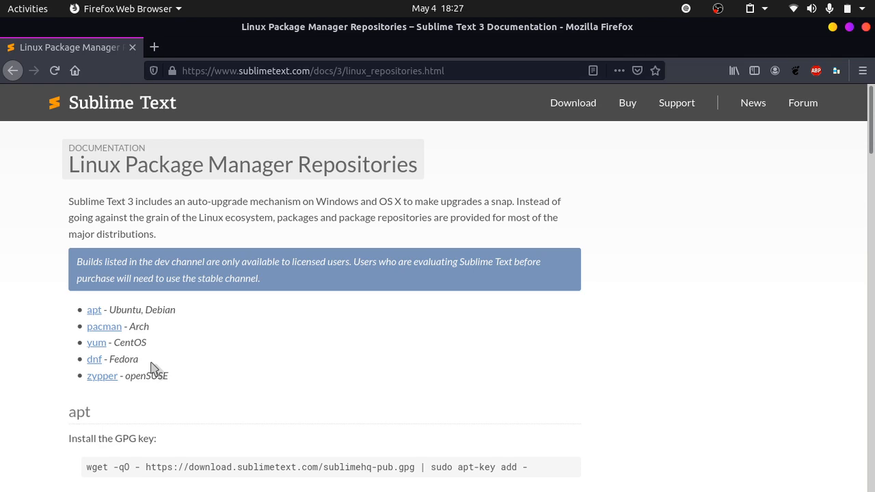
mouse_move(123, 310)
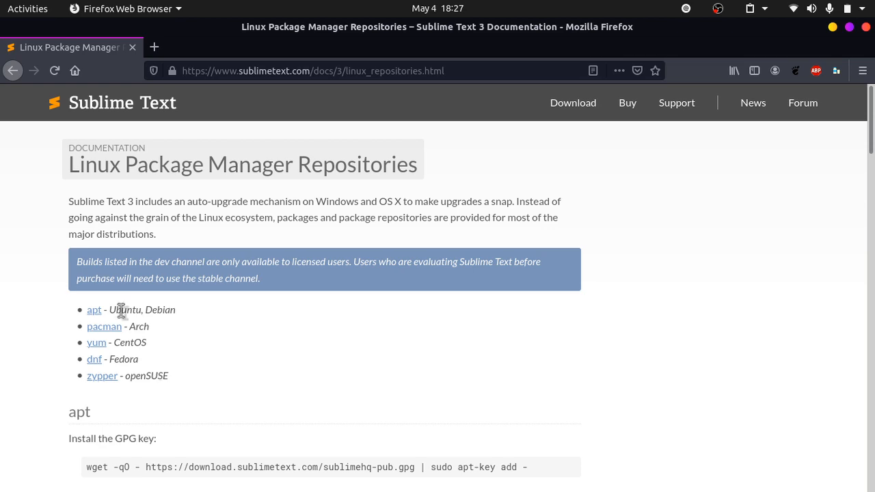
mouse_move(93, 310)
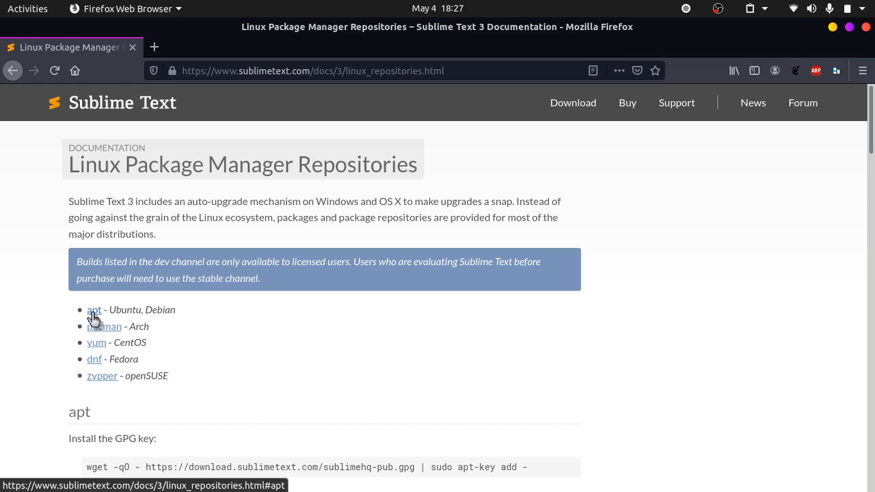
left_click(94, 310)
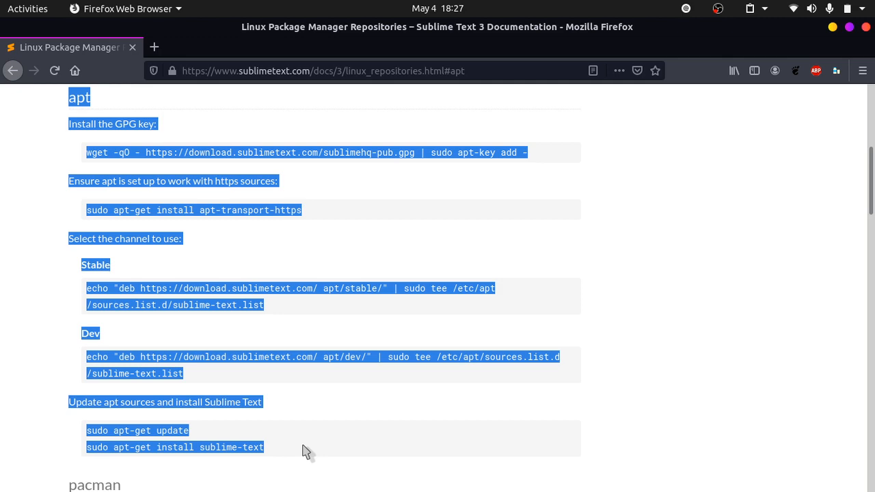
left_click(397, 402)
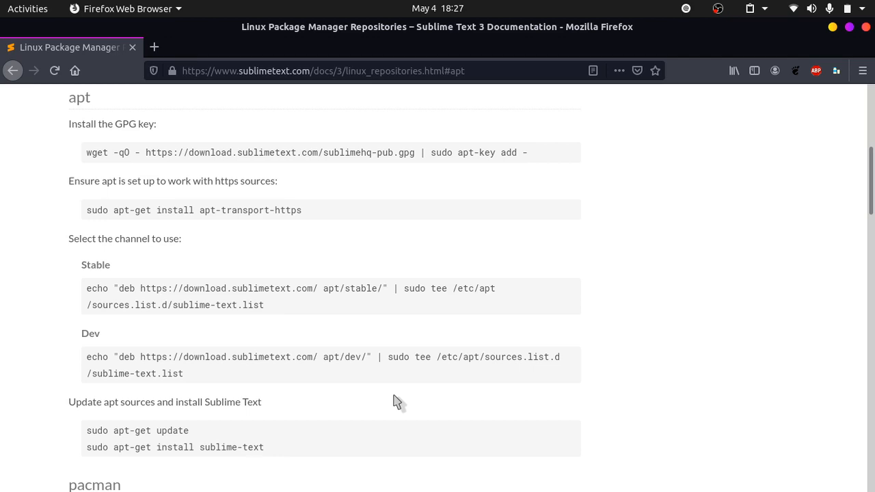
mouse_move(418, 355)
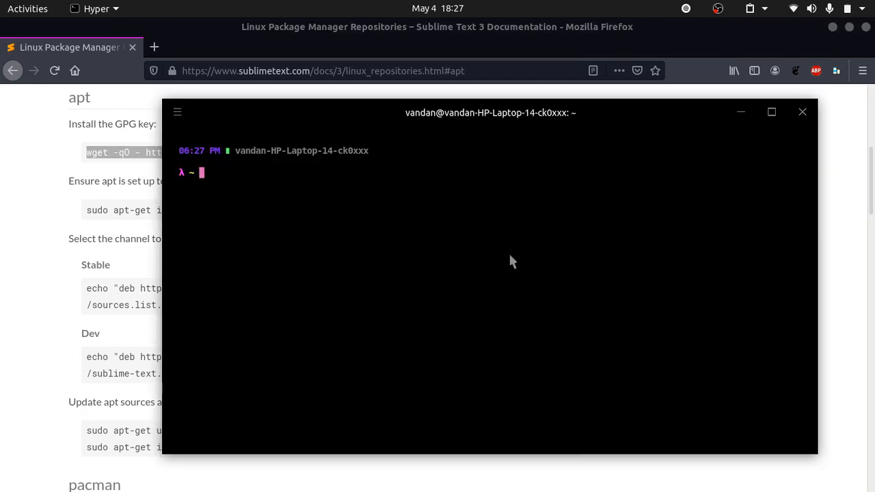
Add the Sublime Text GPG key with wget piped to sudo apt-key add.
type("wget -qO - https://download.sublimetext.com/sublimehq-pub.gpg | sudo apt-key add -")
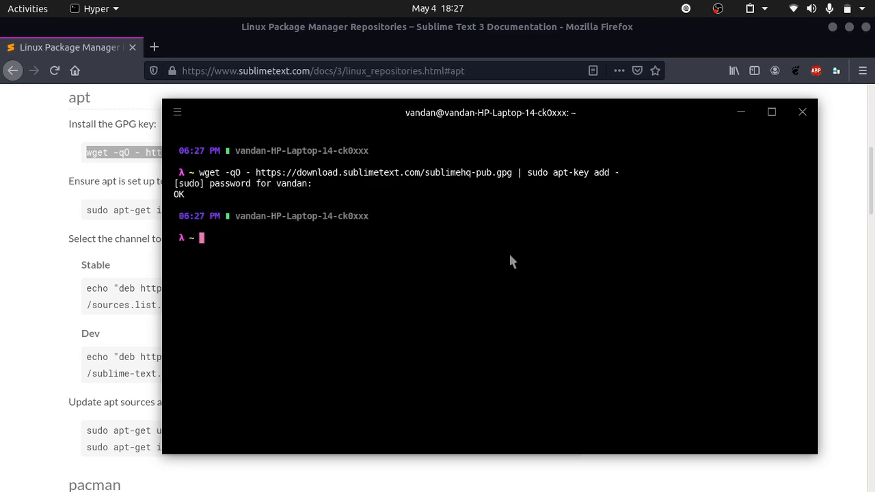
mouse_move(175, 203)
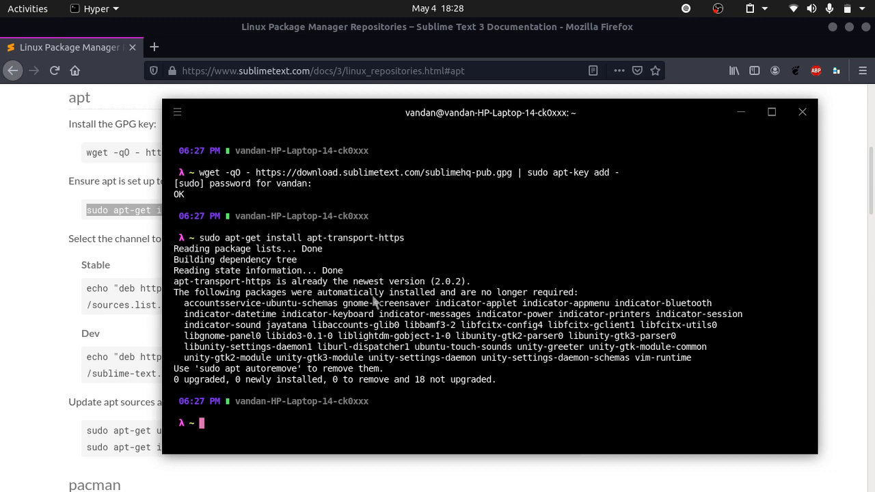
mouse_move(287, 437)
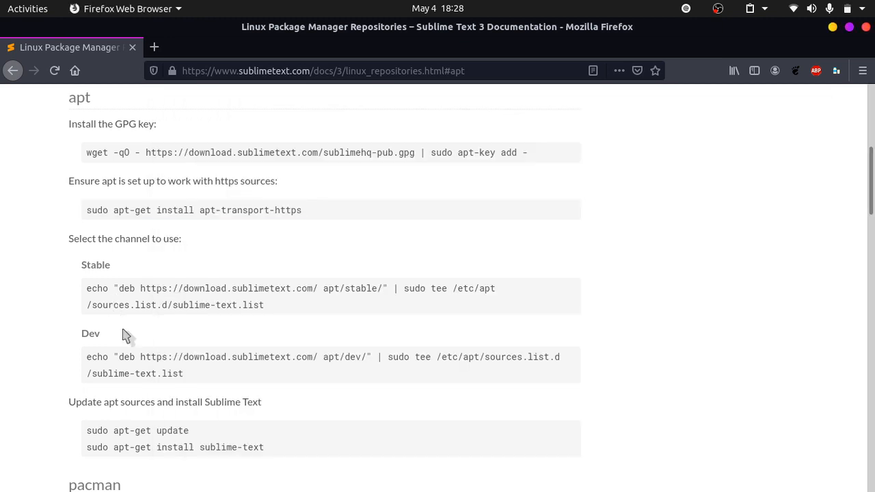
mouse_move(79, 274)
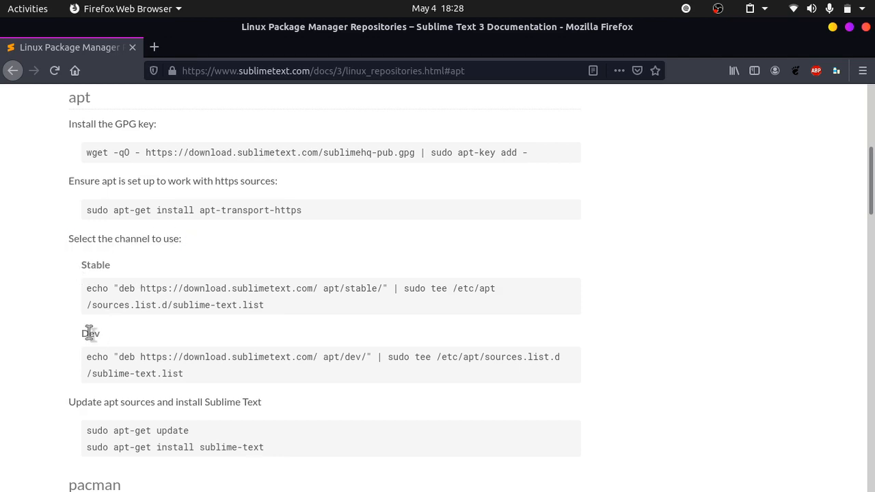
Copy and run the Stable channel echo command, then select the apt-get update line.
double_click(96, 265)
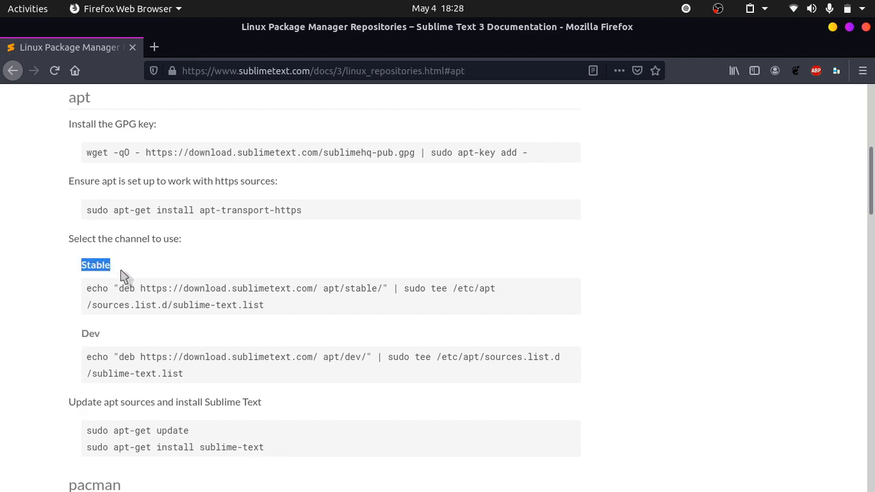
mouse_move(113, 272)
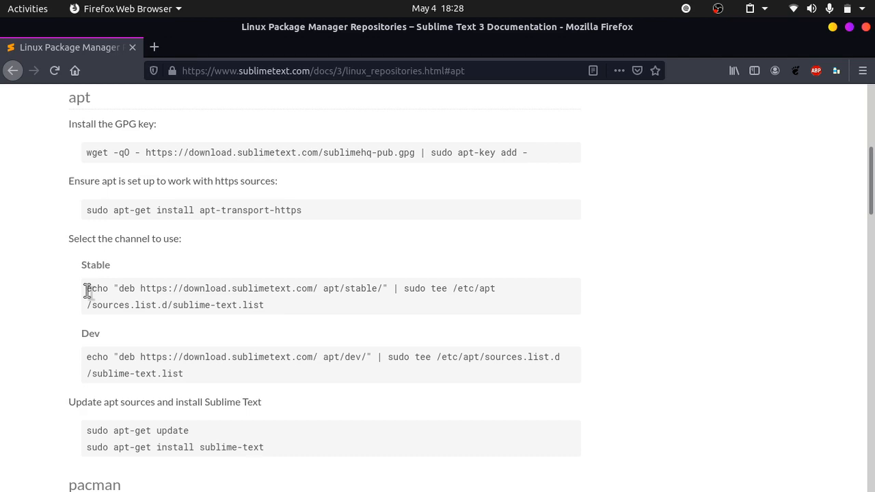
left_click_drag(86, 288, 263, 305)
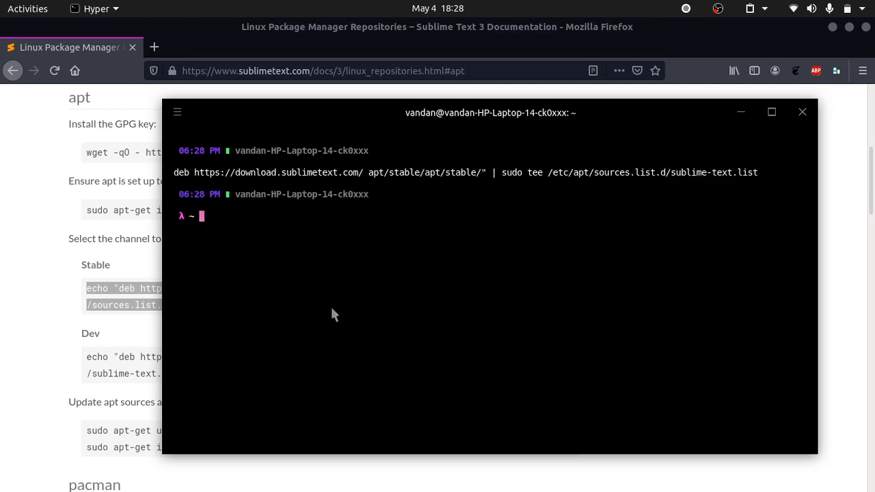
mouse_move(195, 186)
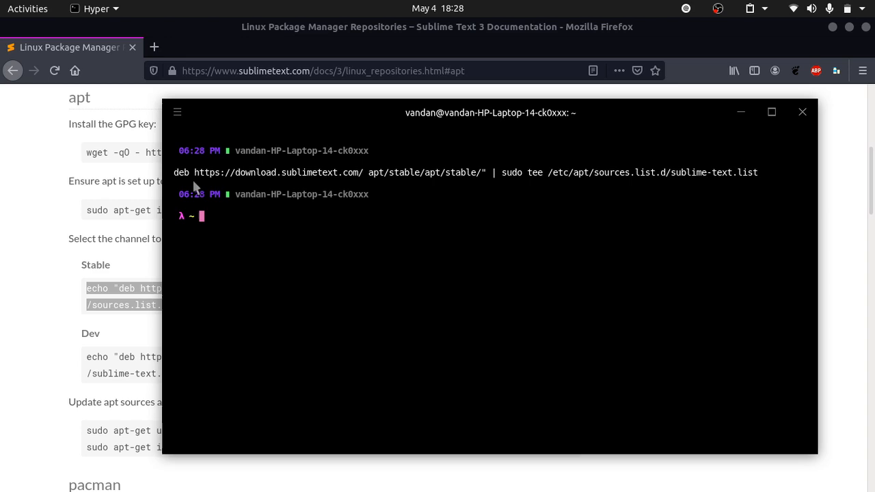
mouse_move(266, 218)
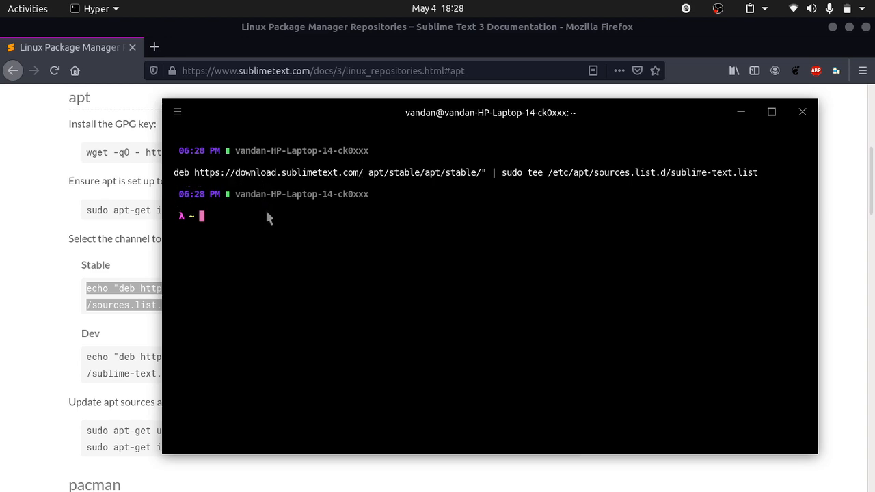
mouse_move(259, 236)
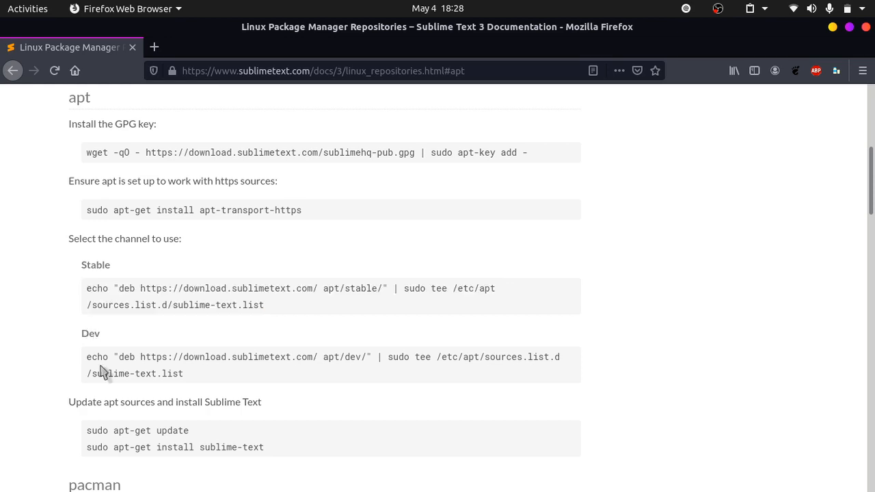
left_click_drag(68, 402, 154, 402)
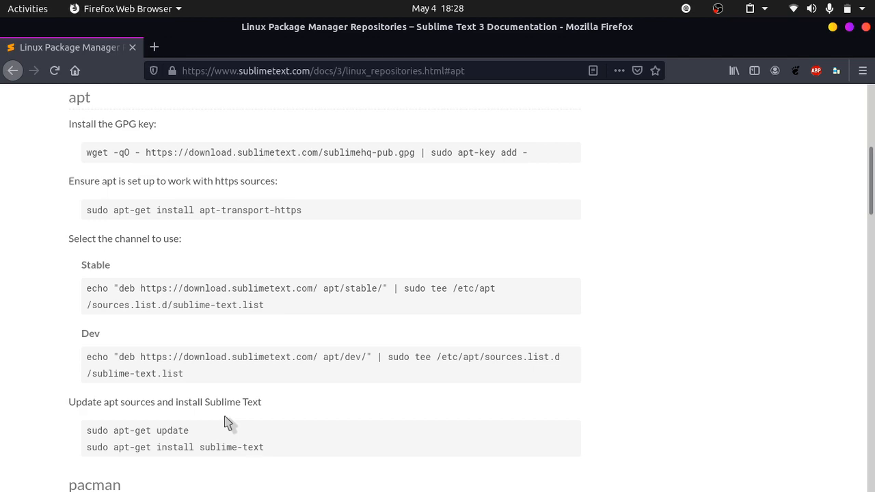
left_click_drag(86, 431, 145, 431)
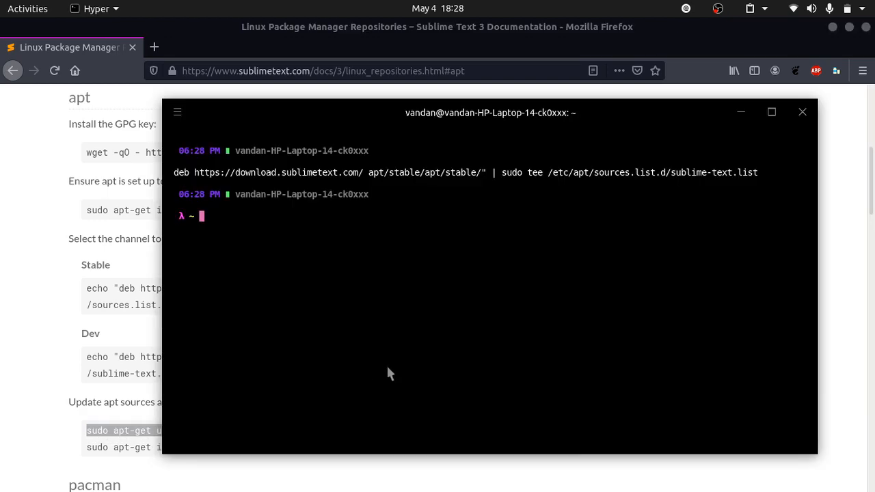
Run sudo apt-get update to refresh the package lists.
type("sudo apt-get update")
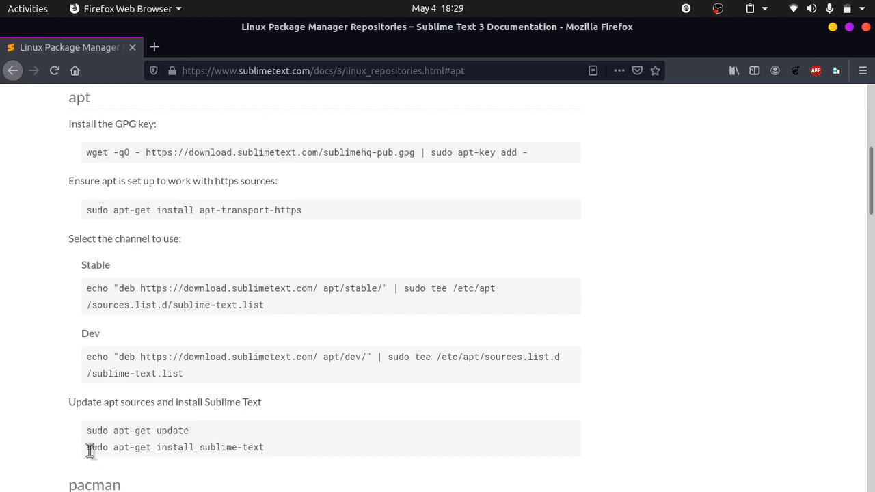
mouse_move(92, 458)
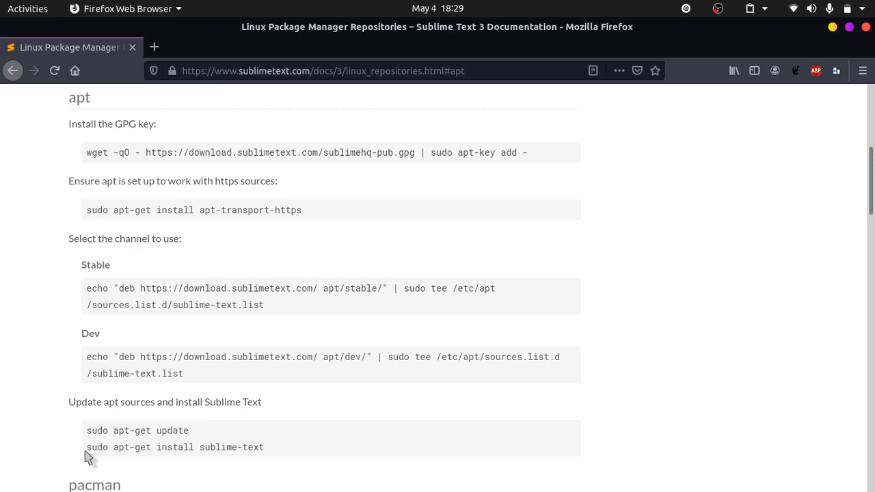
mouse_move(272, 452)
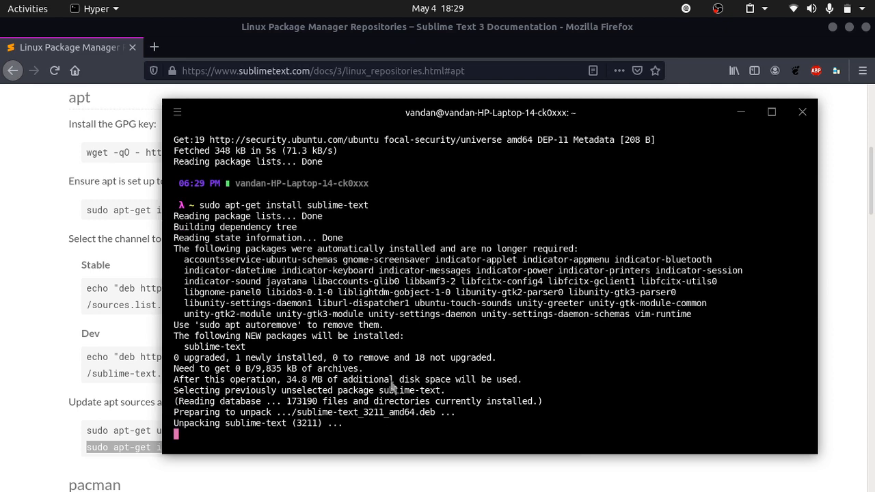
mouse_move(526, 377)
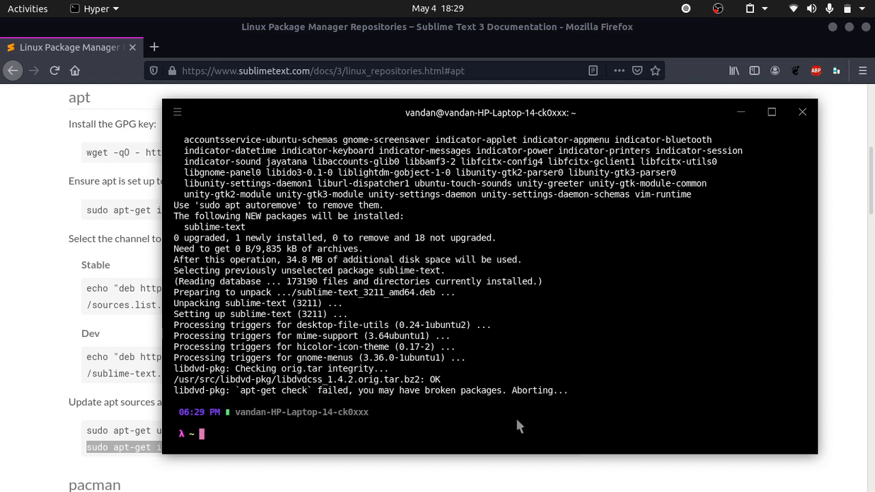
Finish installing sublime-text and start typing in the Activities search.
type("c")
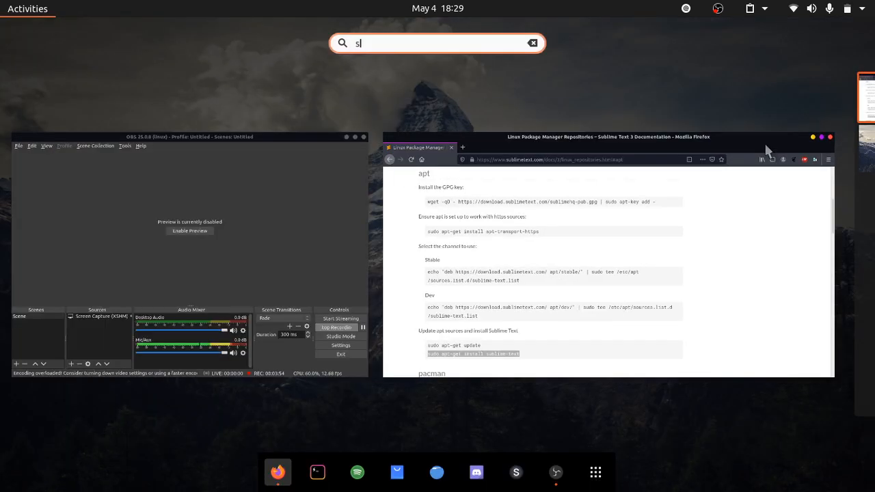
Launch Sublime Text via 'subl' search and close the onlytem.py tab.
type("ubl")
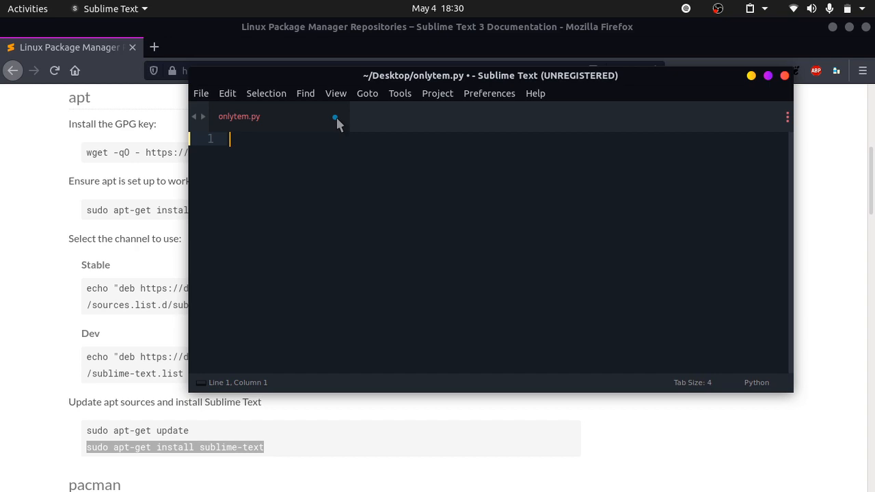
left_click(334, 117)
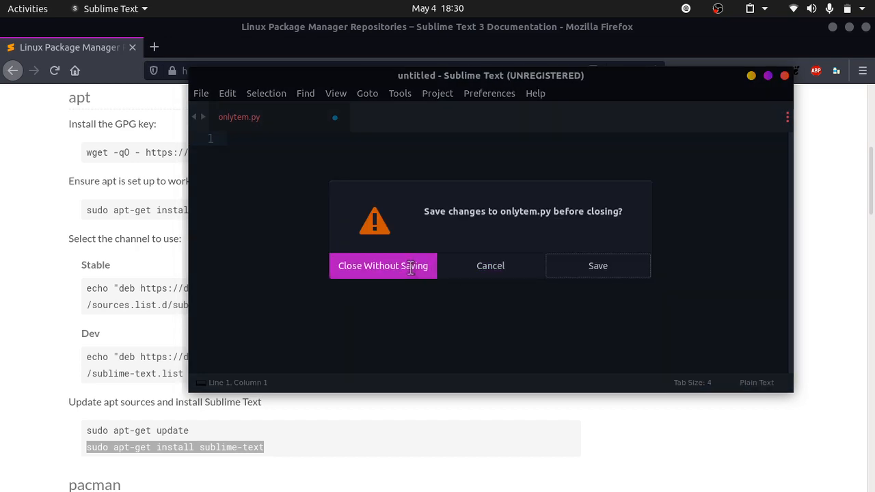
Discard onlytem.py changes and check About: Version 3.2.2, Build 3211.
left_click(382, 266)
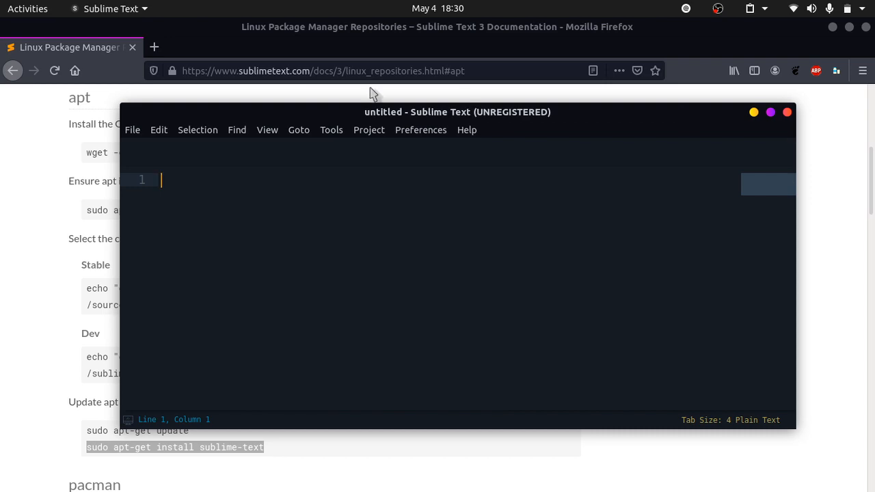
mouse_move(689, 305)
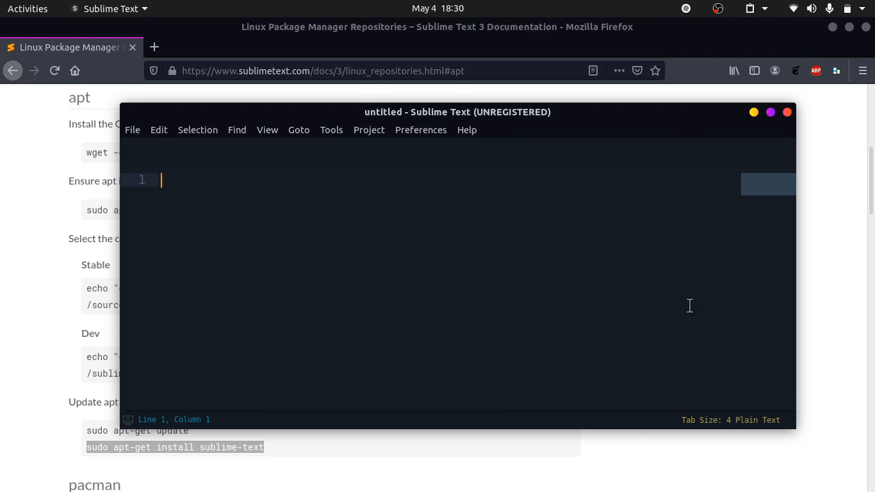
mouse_move(599, 291)
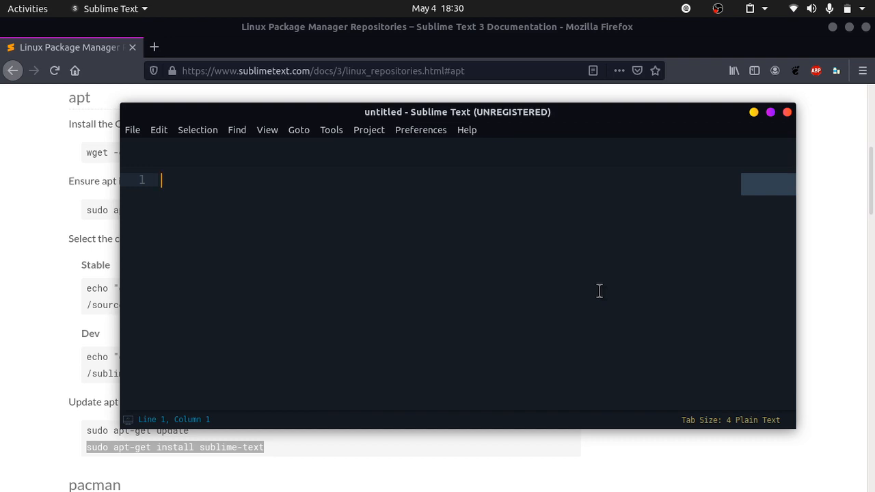
mouse_move(467, 130)
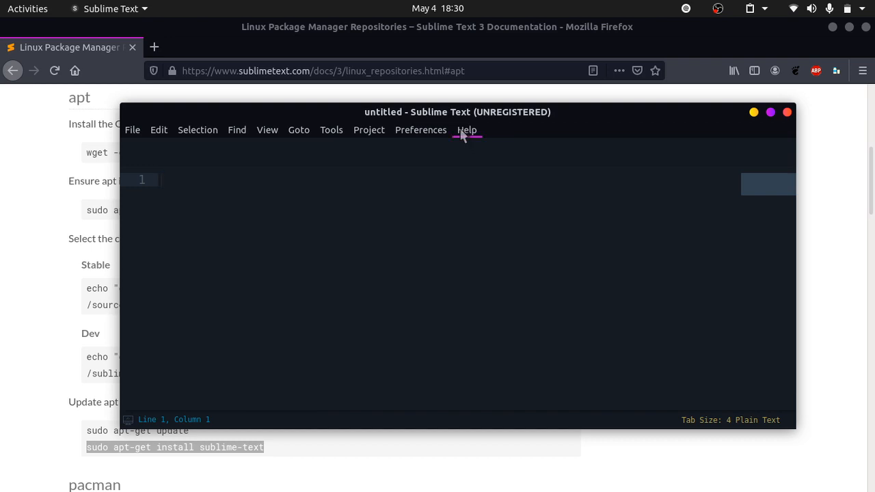
mouse_move(468, 152)
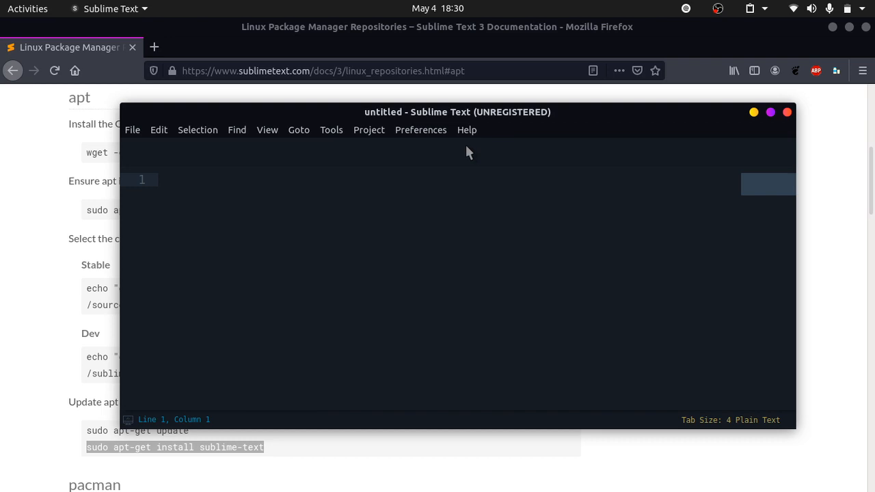
left_click(466, 130)
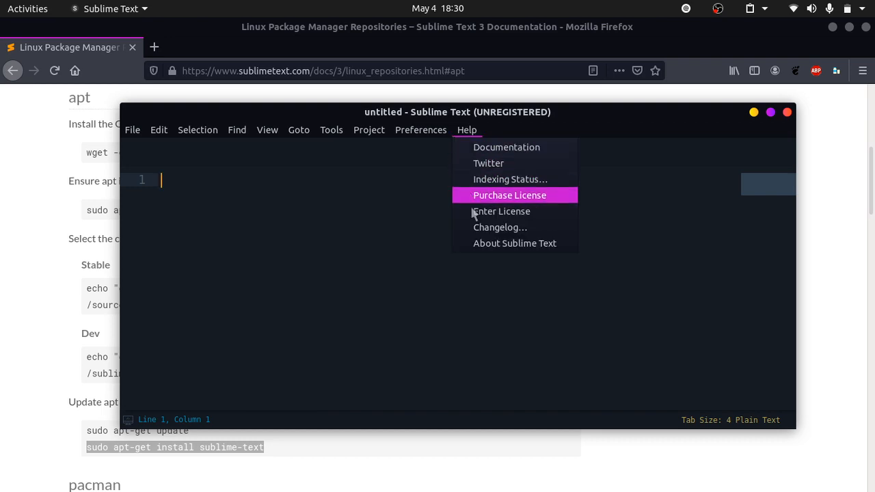
left_click(564, 250)
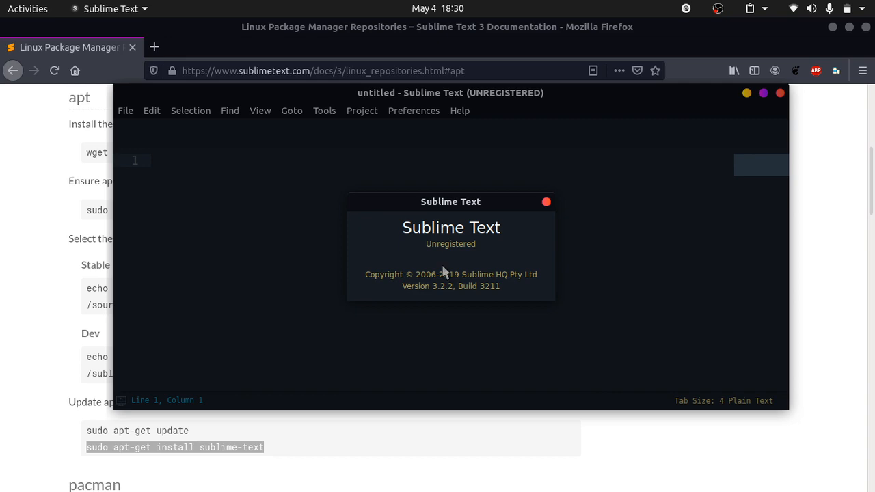
mouse_move(386, 277)
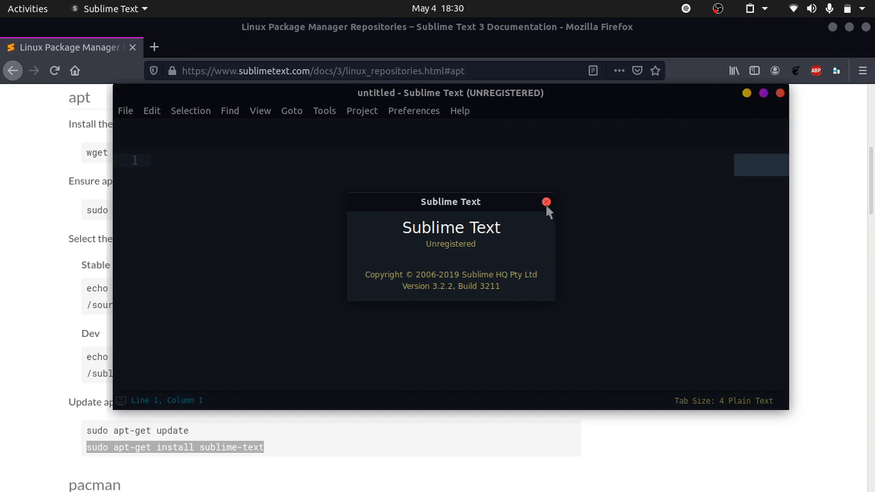
left_click(546, 202)
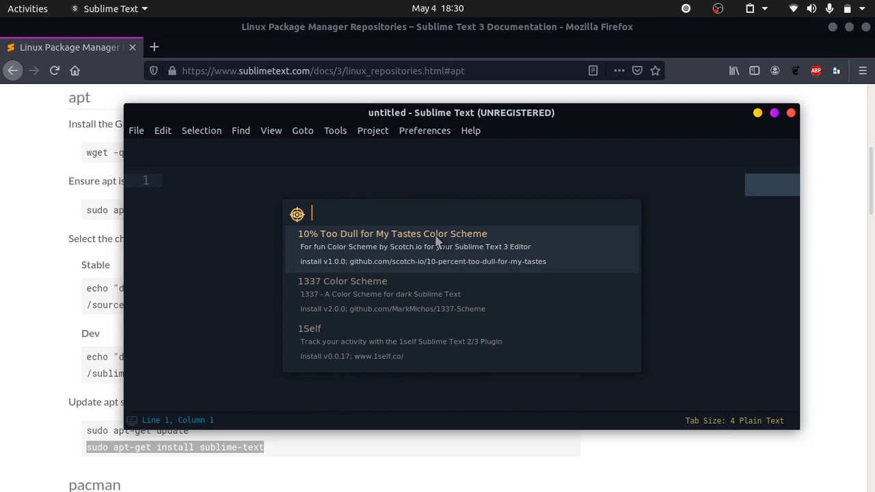
mouse_move(154, 424)
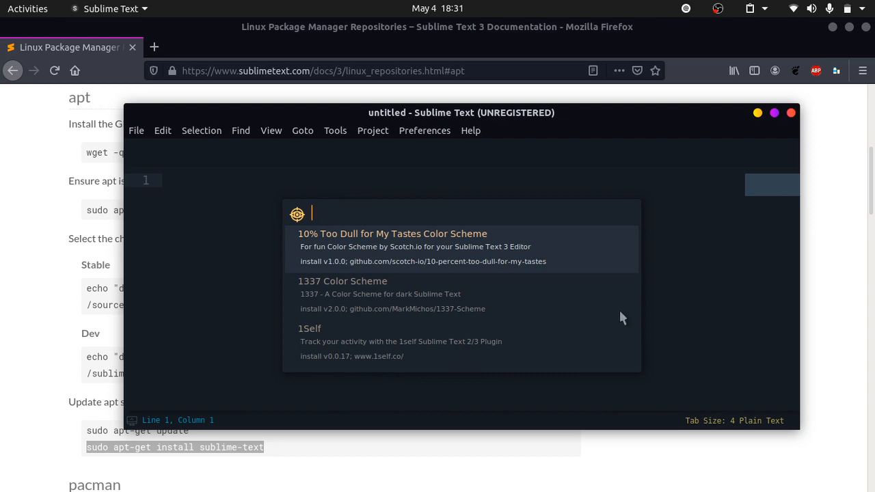
mouse_move(709, 267)
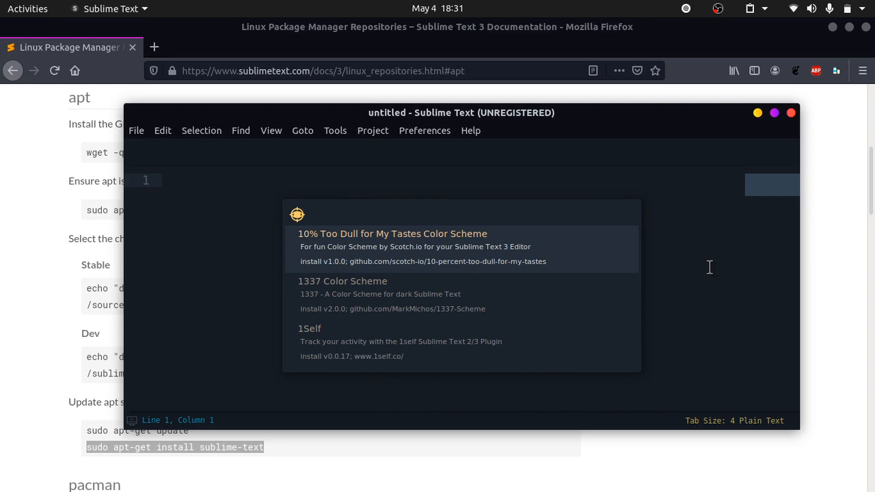
mouse_move(561, 265)
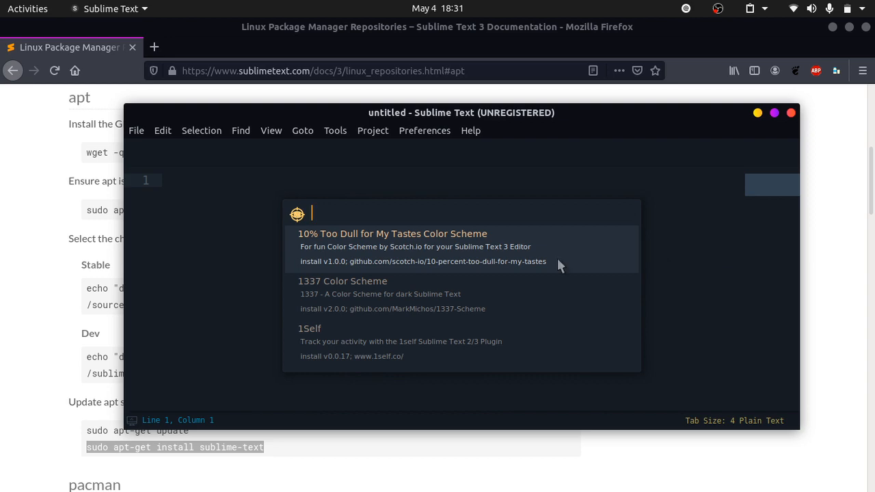
mouse_move(714, 285)
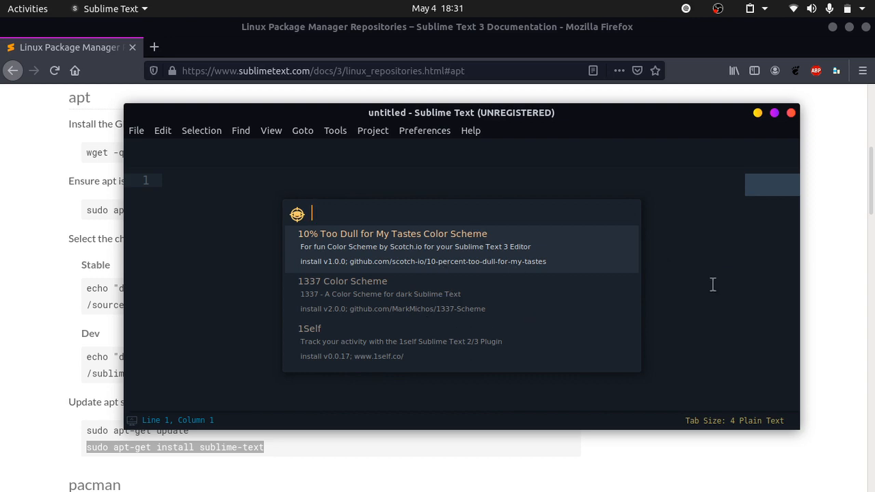
Filter the Install Package list by 'theme' and install Theme - Afterglow.
type("theme")
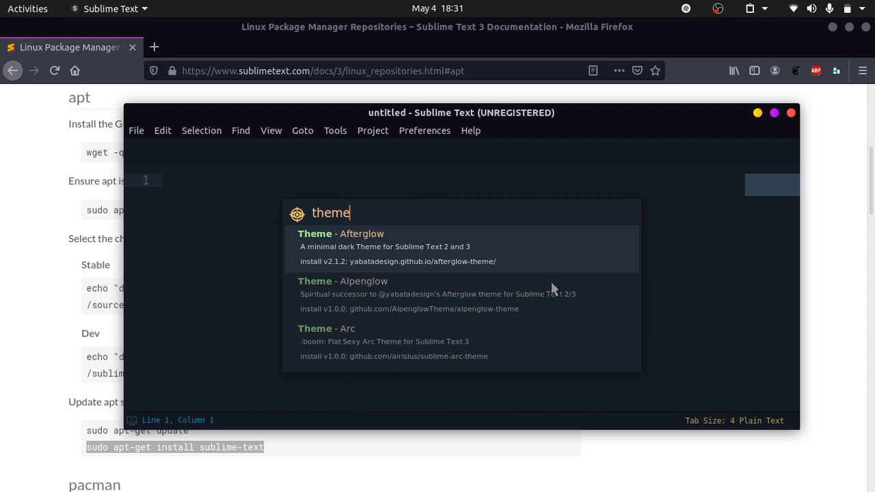
mouse_move(451, 234)
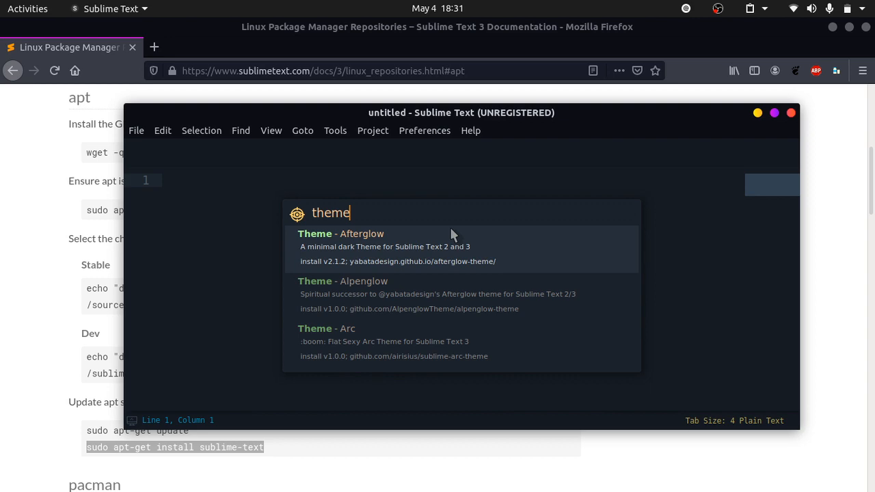
left_click(383, 246)
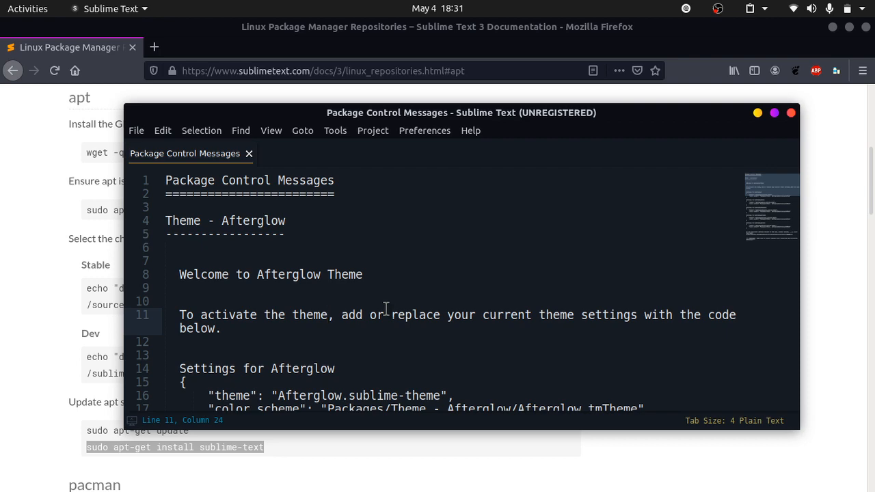
Search the Command Palette for 'theme' and pick UI: Select Theme to list interface themes.
type("install")
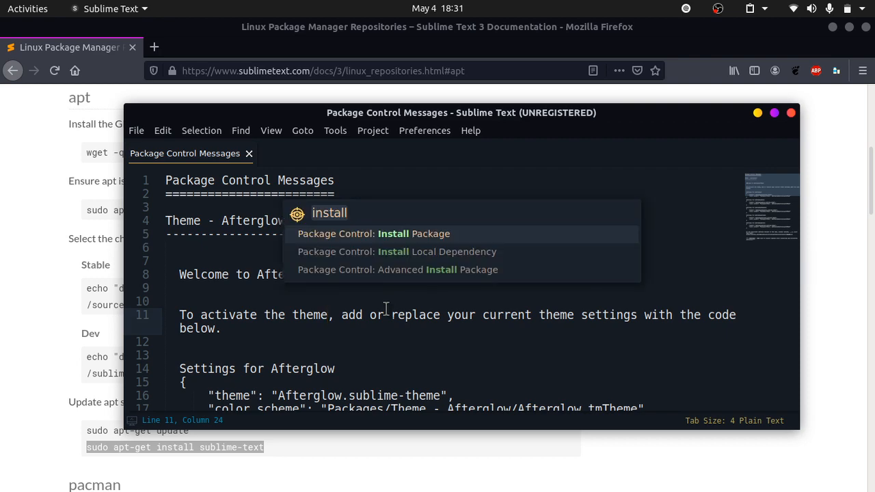
type("theme")
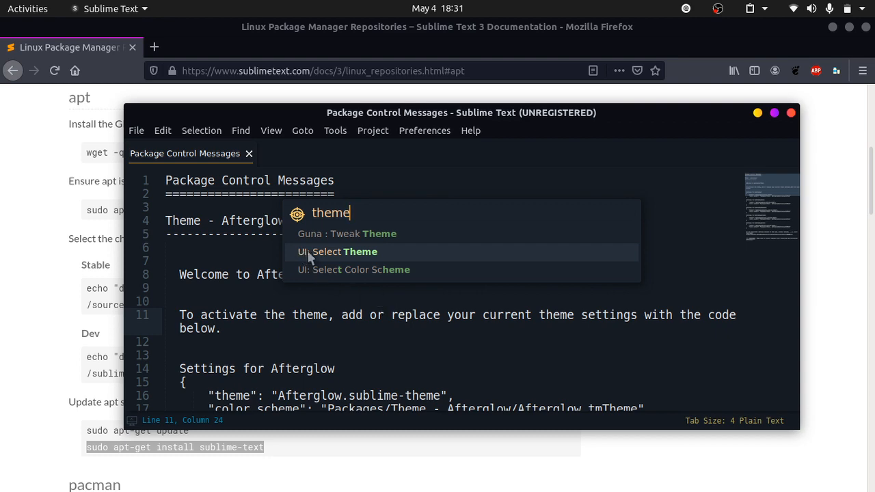
left_click(344, 252)
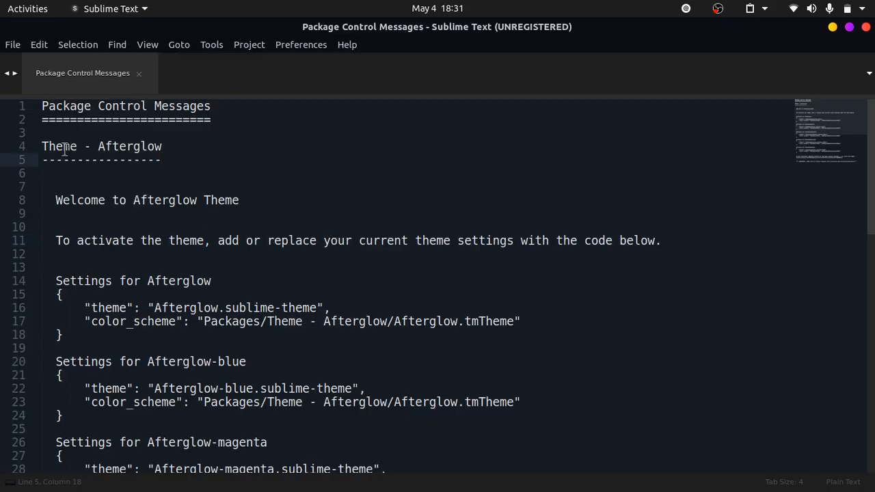
Scroll down through the Google results for 'Sublime text themes'.
scroll("down", 3)
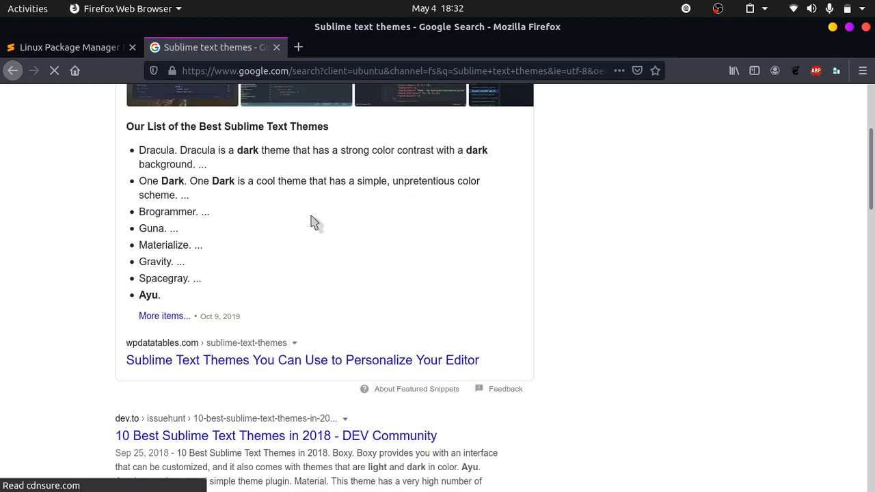
mouse_move(332, 407)
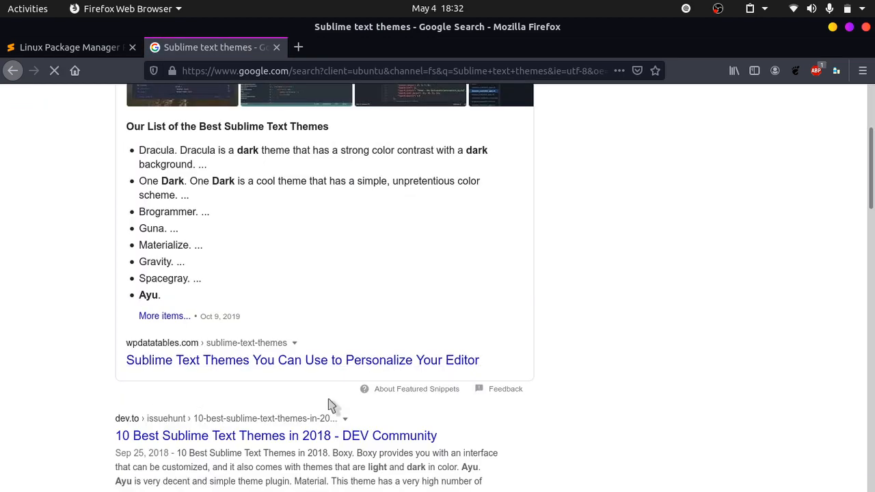
scroll("down", 3)
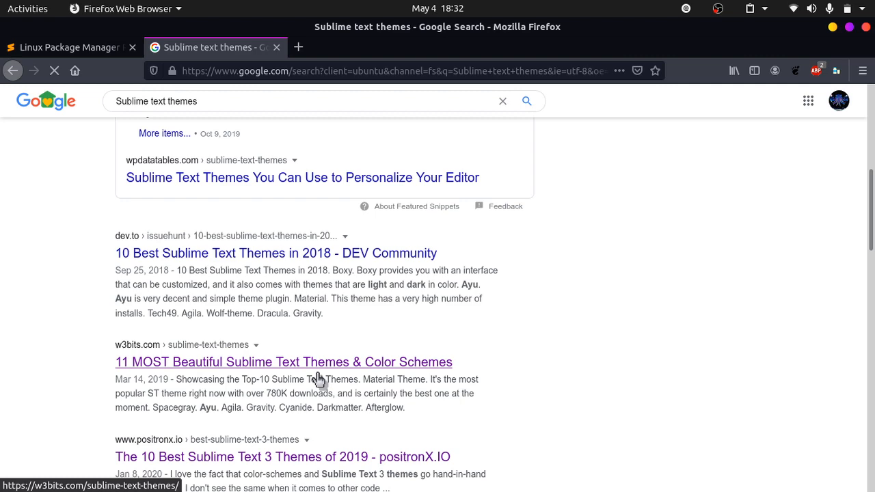
scroll("down", 3)
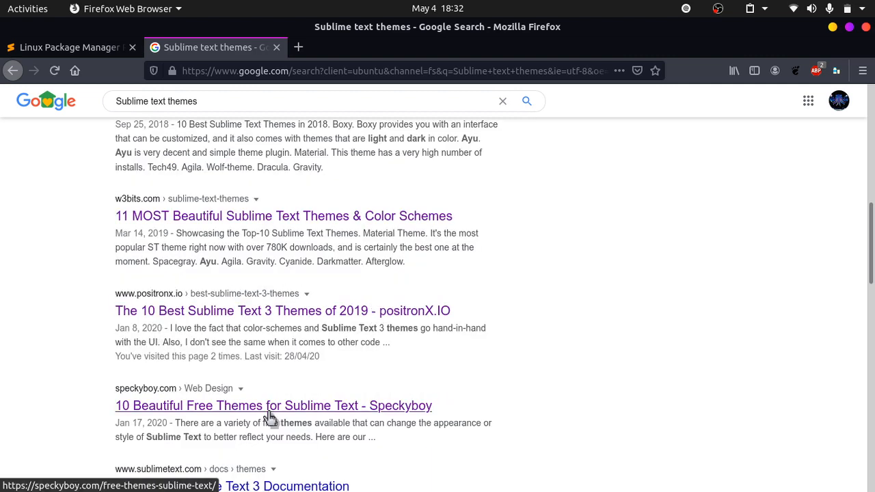
scroll("down", 3)
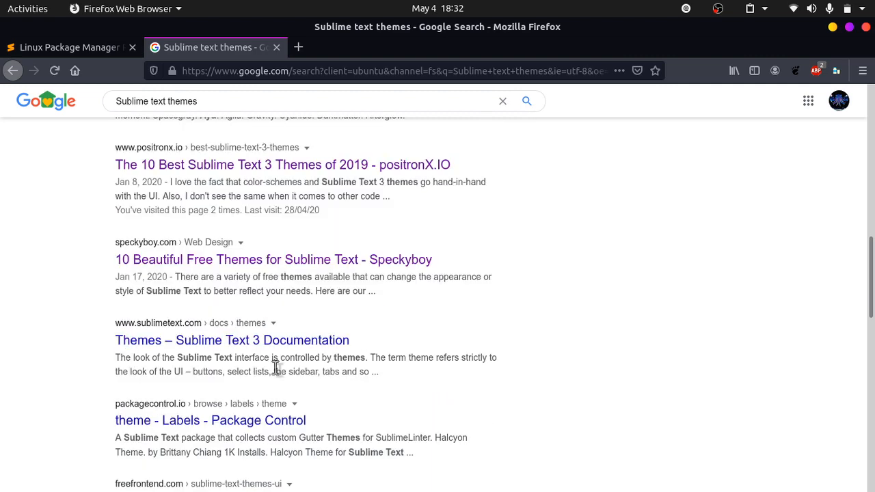